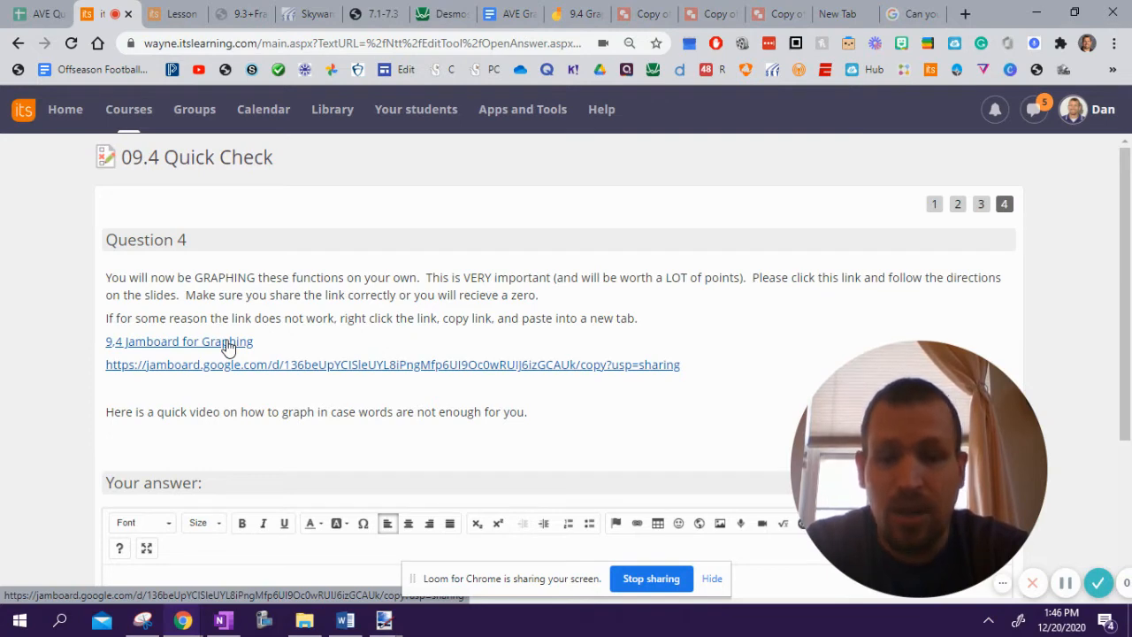
Step: Copy the link address of '9.4 Jamboard for Graphing' from Question 4
{"action": "right_click", "coordinate": [178, 341]}
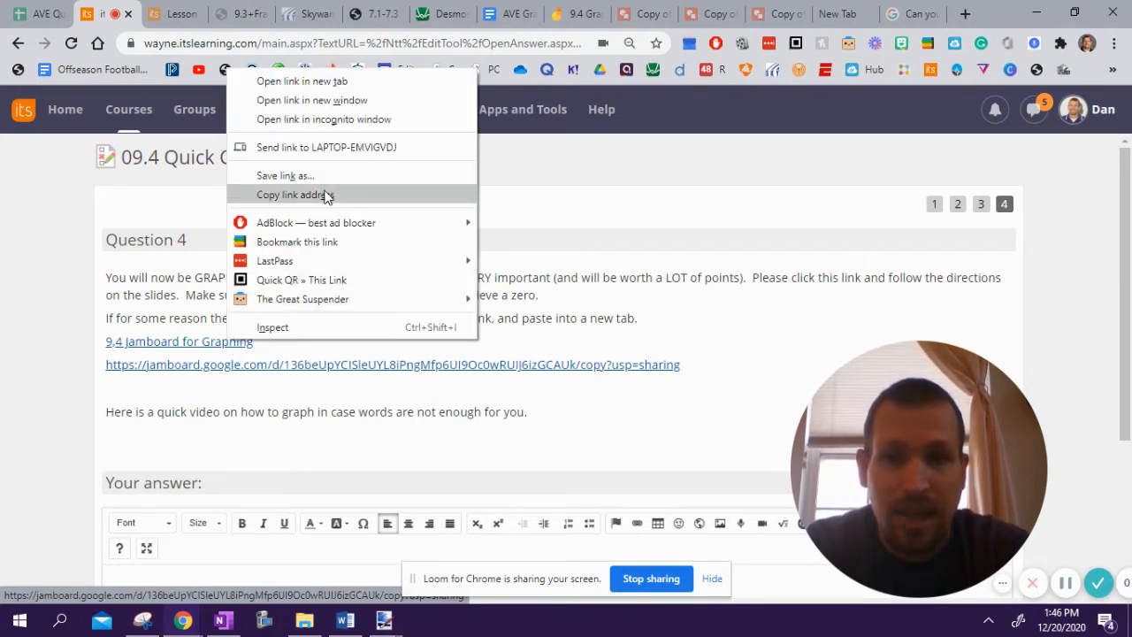
{"action": "left_click", "coordinate": [295, 195]}
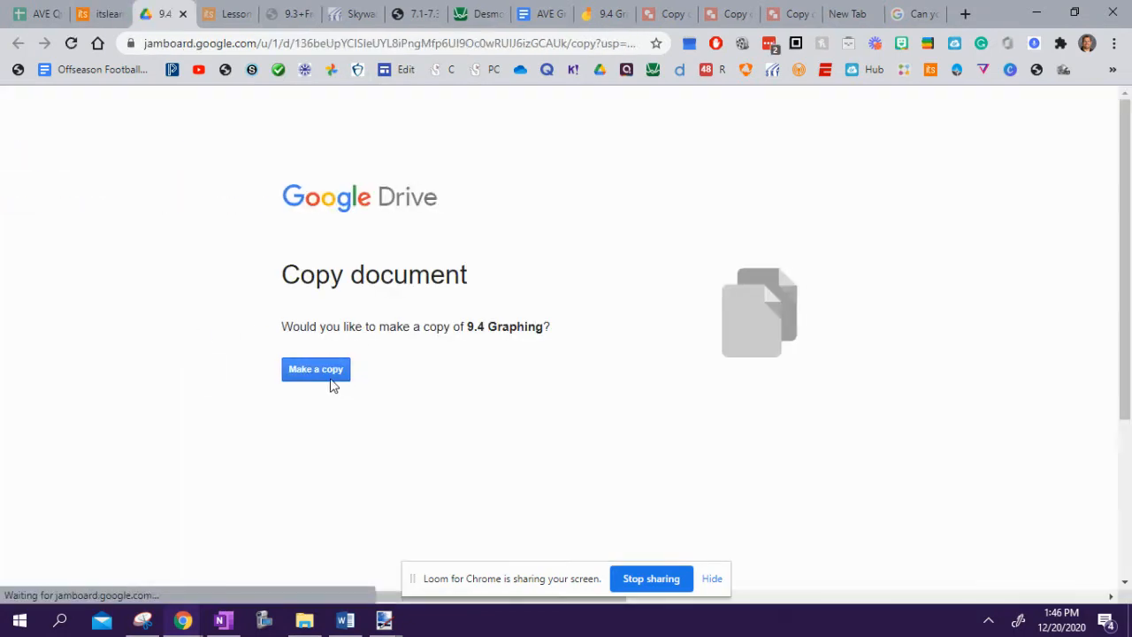
Step: Make a personal 'Copy of 9.4 Graphing' Jamboard from the Drive prompt
{"action": "left_click", "coordinate": [316, 369]}
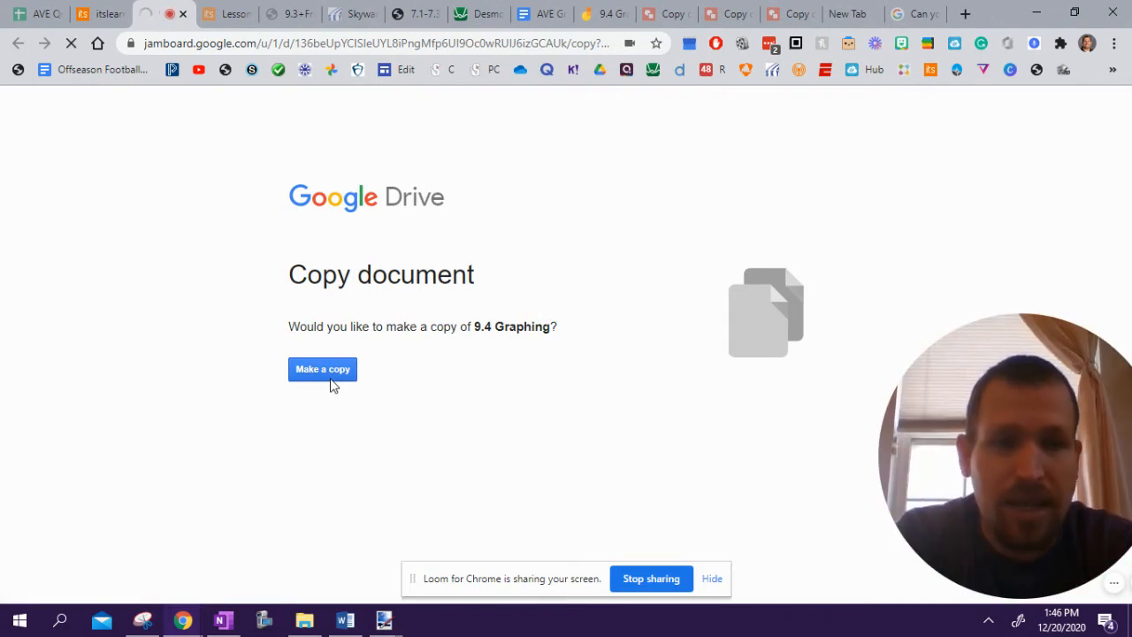
{"action": "left_click", "coordinate": [321, 369]}
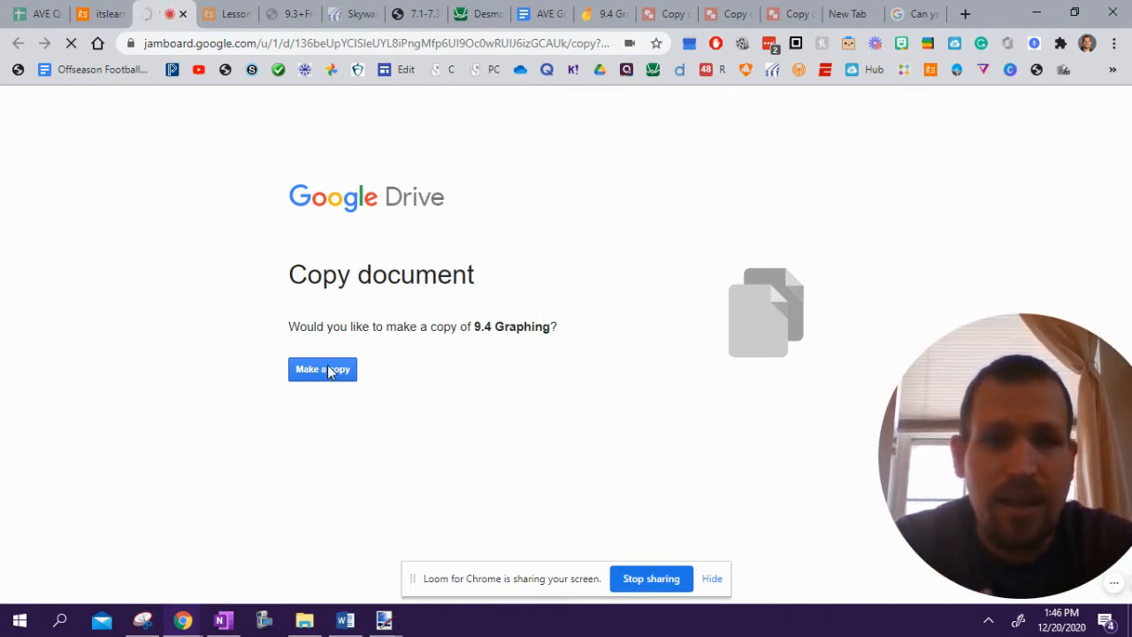
{"action": "left_click", "coordinate": [321, 369]}
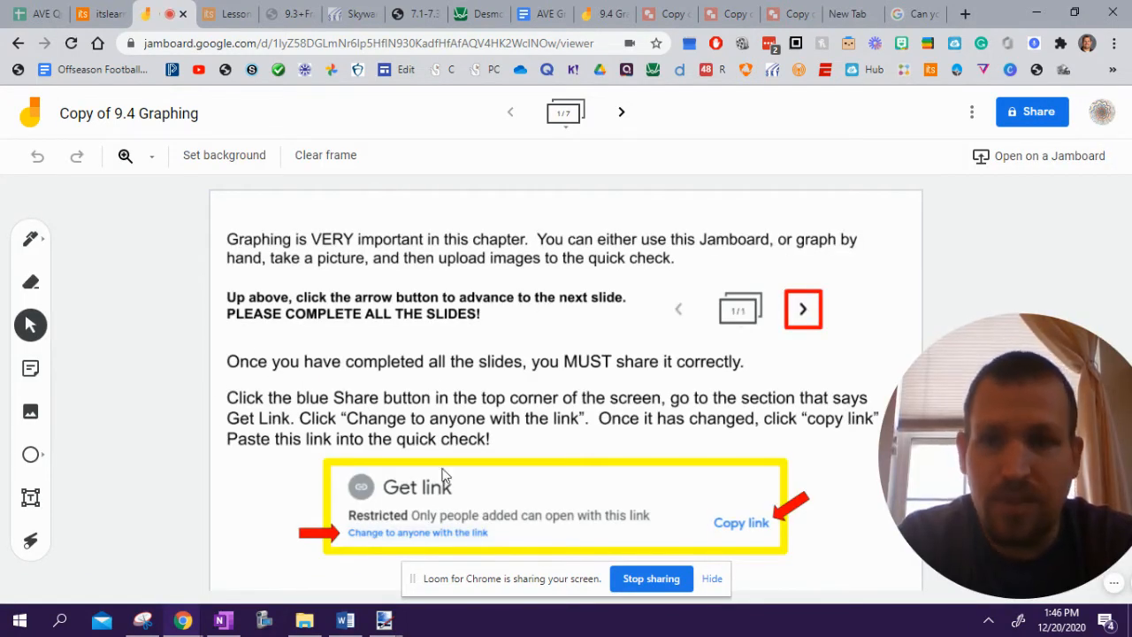
{"action": "mouse_move", "coordinate": [460, 360]}
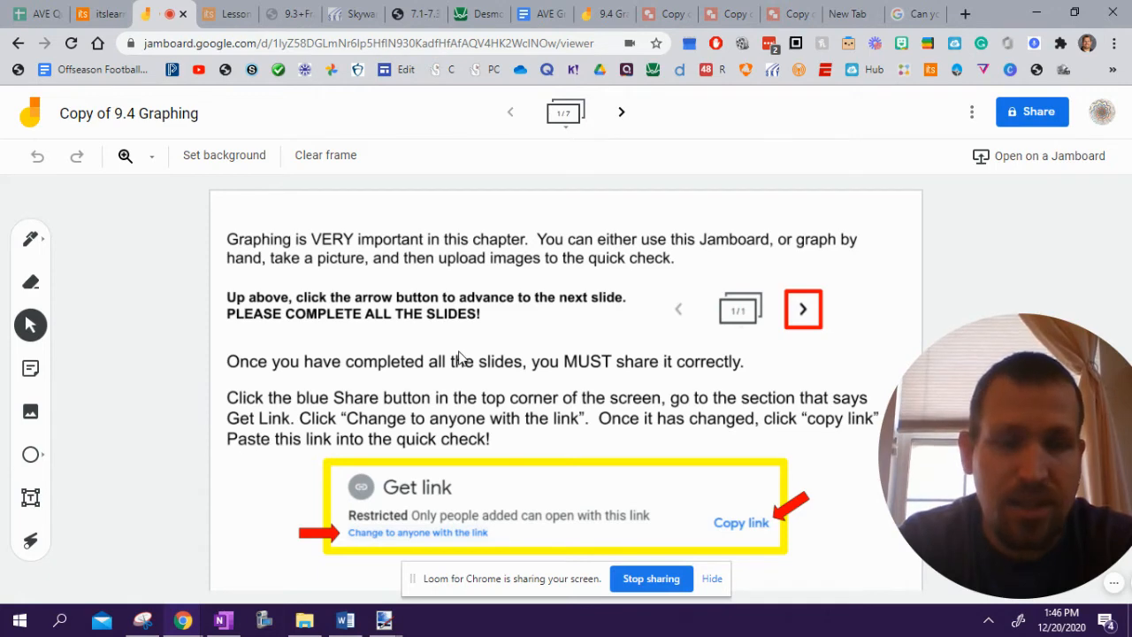
{"action": "mouse_move", "coordinate": [611, 124]}
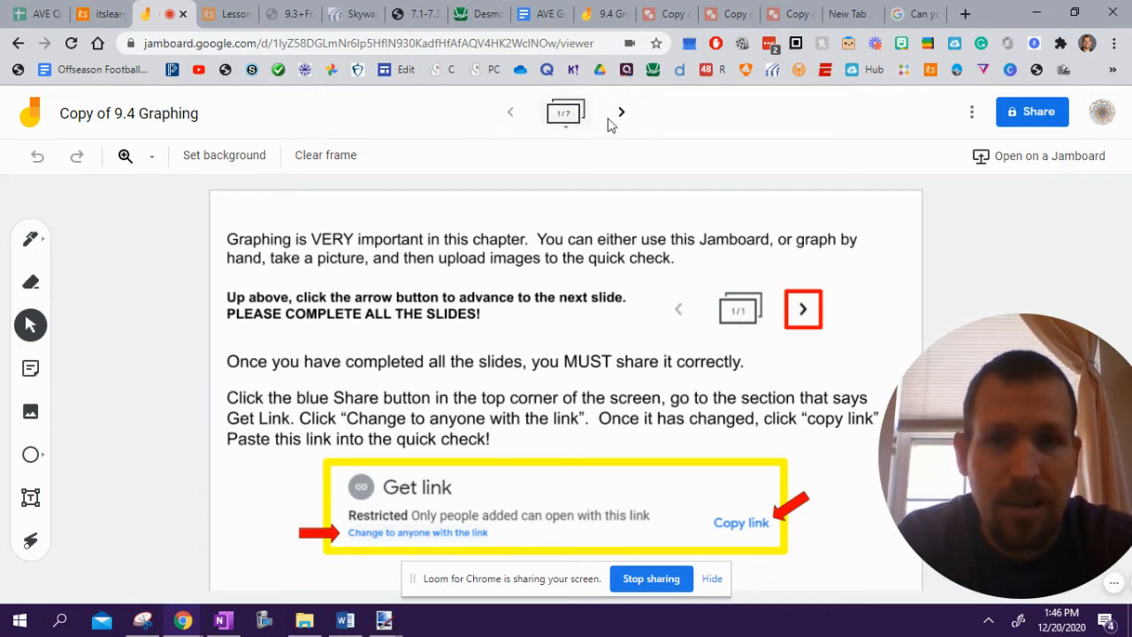
Step: Advance to frame 2 and scroll to the f(x) = -(x-1)^2 + 3 grid
{"action": "left_click", "coordinate": [621, 112]}
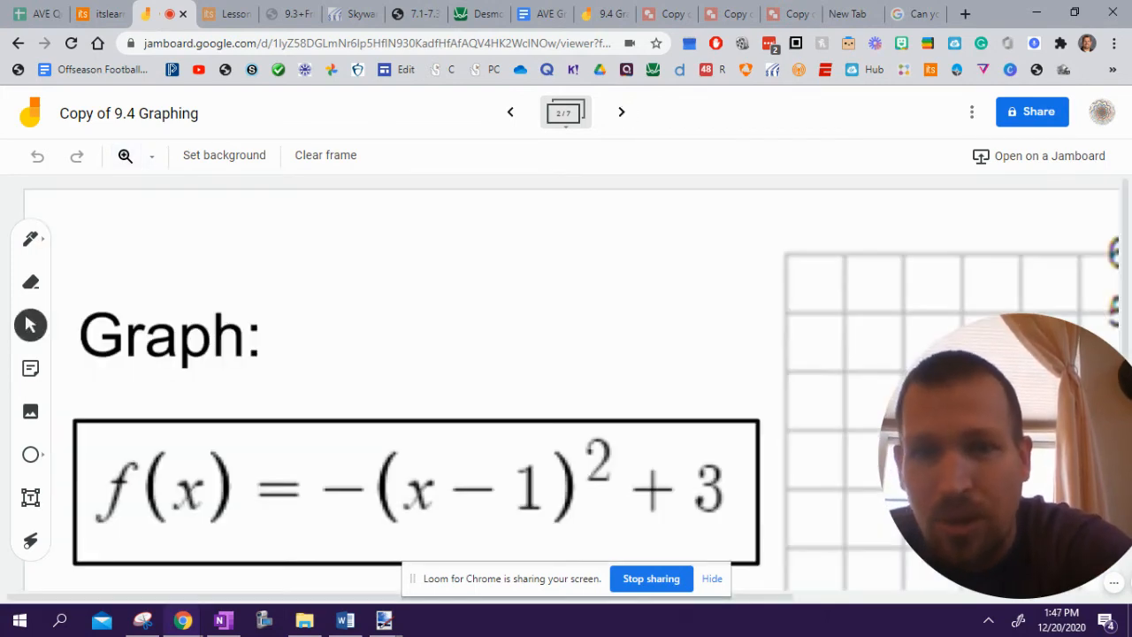
{"action": "scroll", "scroll_direction": "down", "scroll_amount": 3}
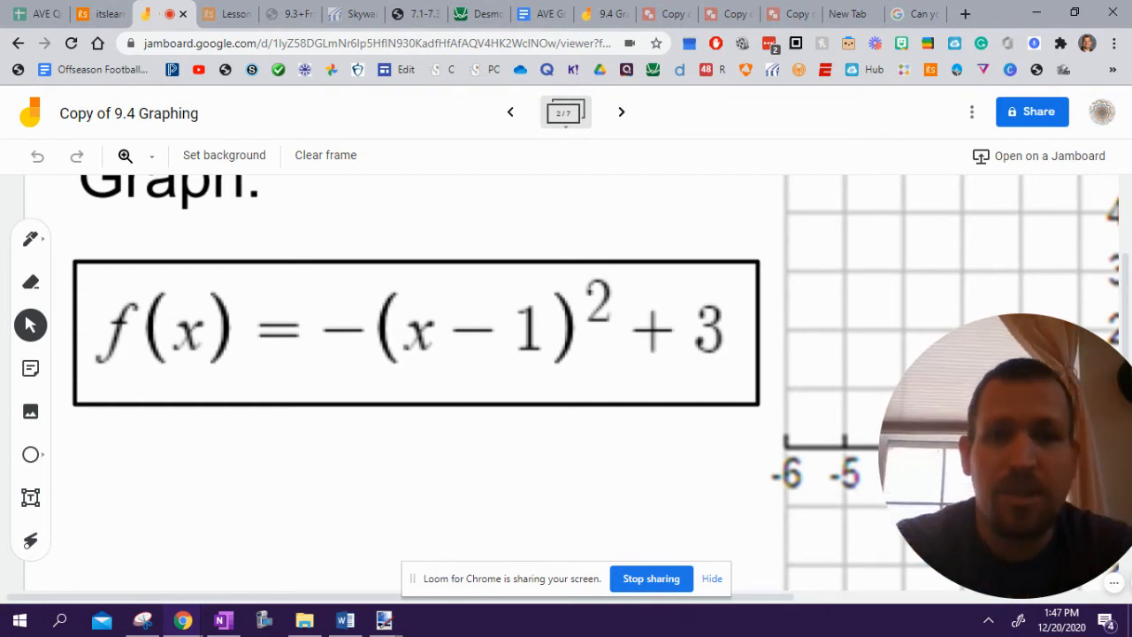
{"action": "scroll", "scroll_direction": "right", "scroll_amount": 3}
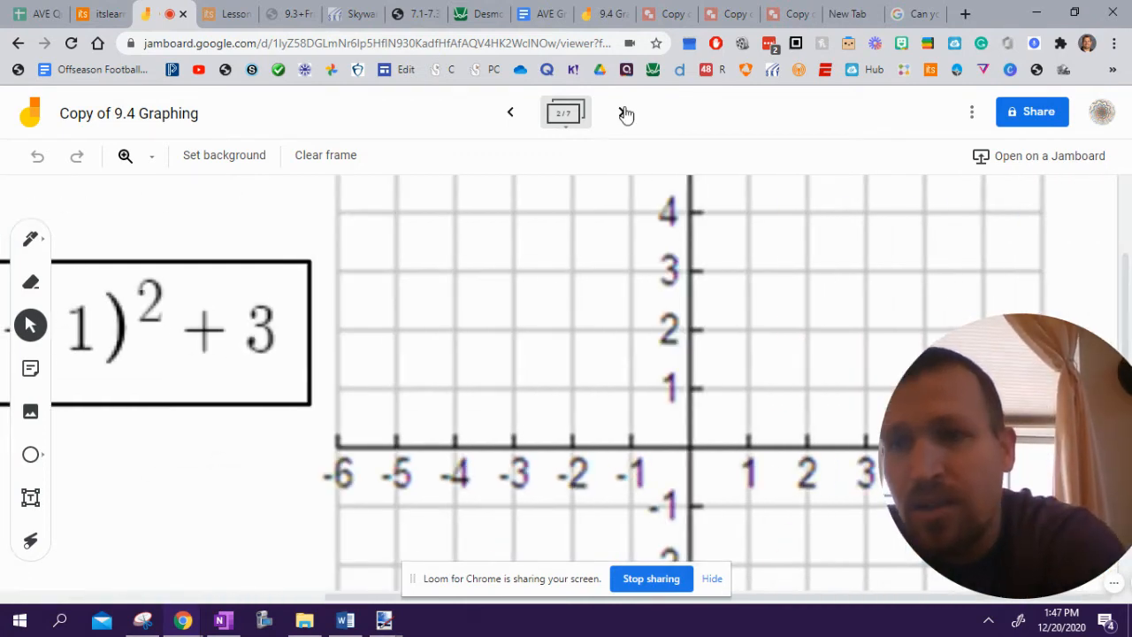
Step: Select the red pen and plot the vertex (1, 3), (2, 2) and (0, 2)
{"action": "left_click", "coordinate": [30, 238]}
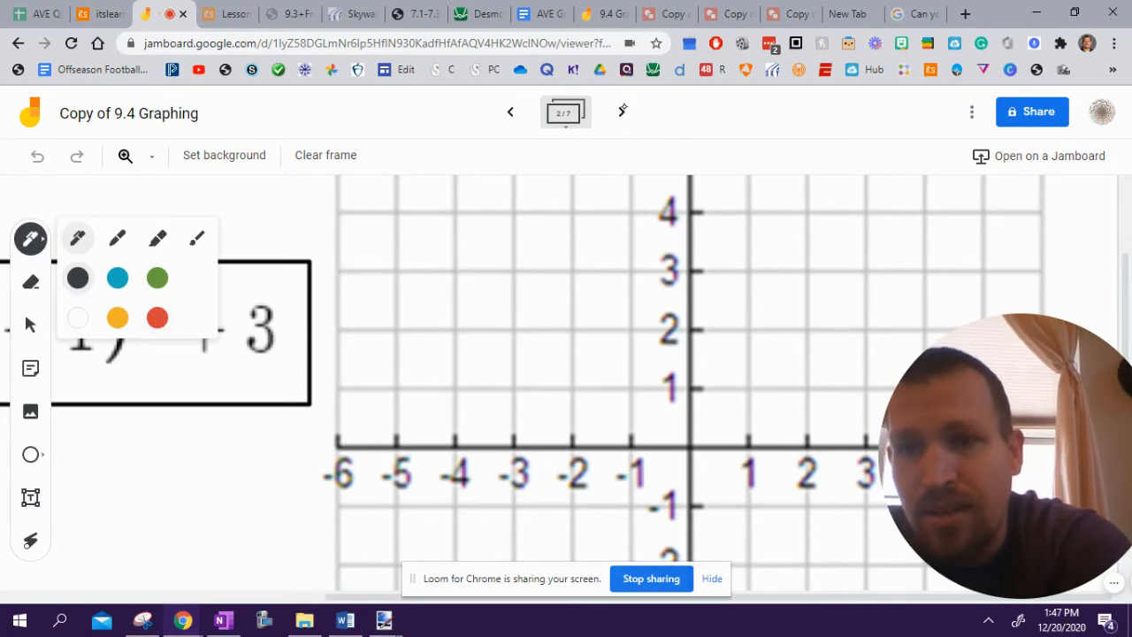
{"action": "left_click", "coordinate": [158, 318]}
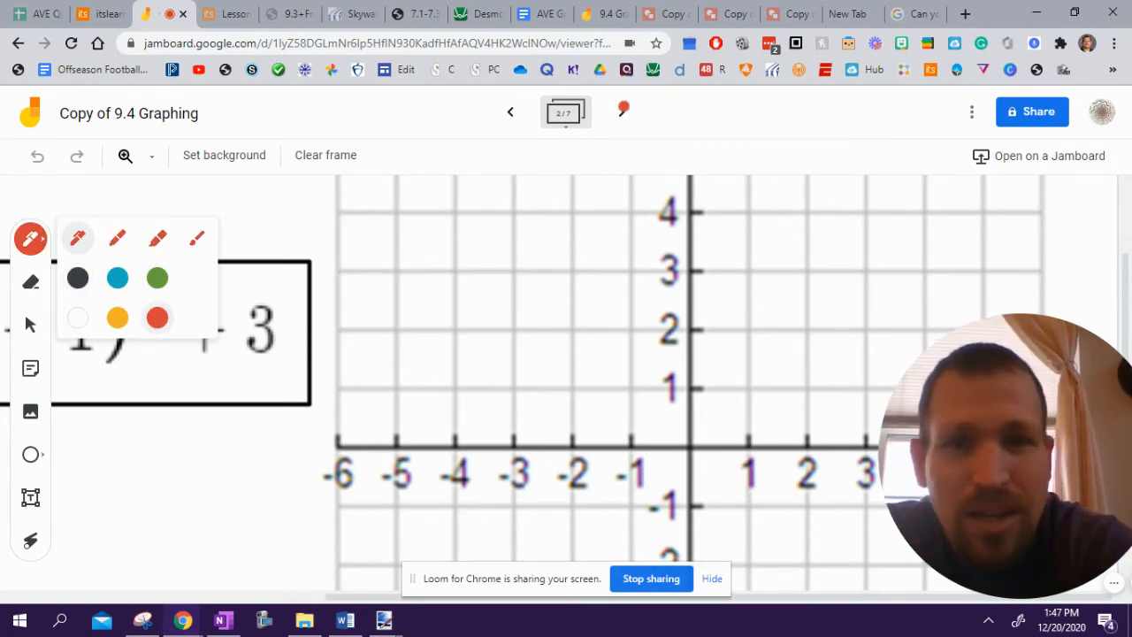
{"action": "left_click", "coordinate": [752, 270]}
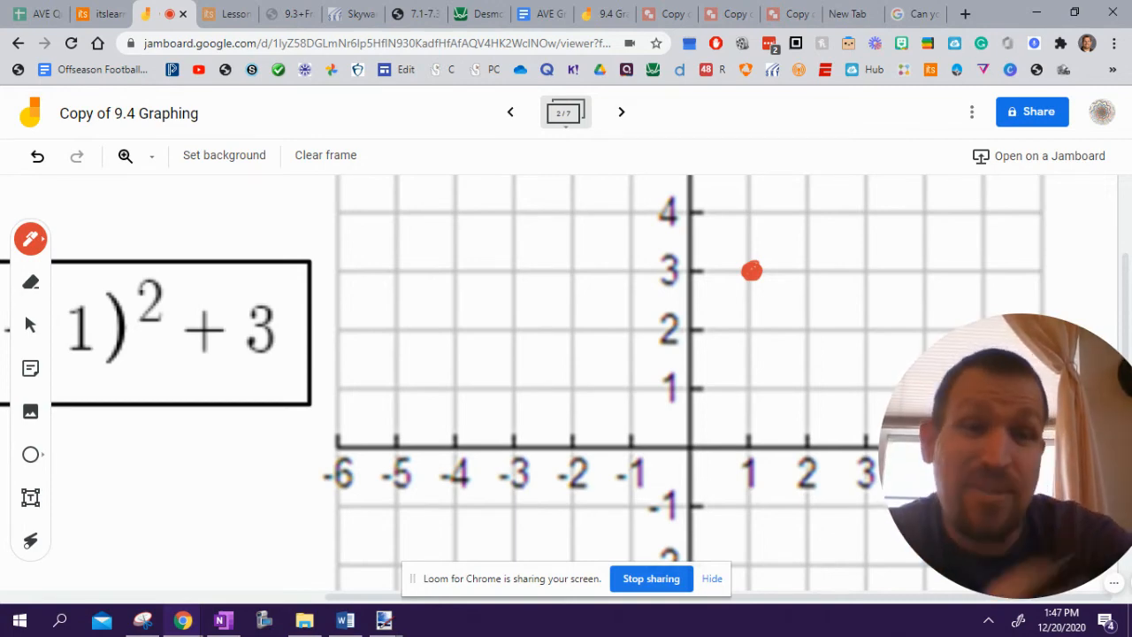
{"action": "left_click", "coordinate": [811, 327]}
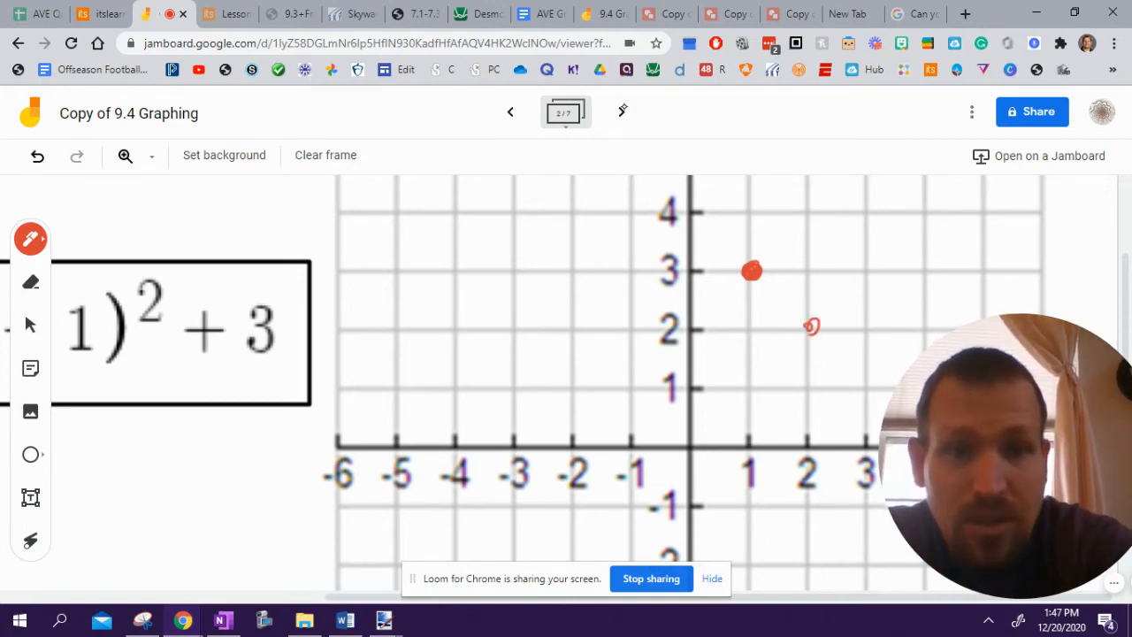
{"action": "left_click", "coordinate": [686, 332]}
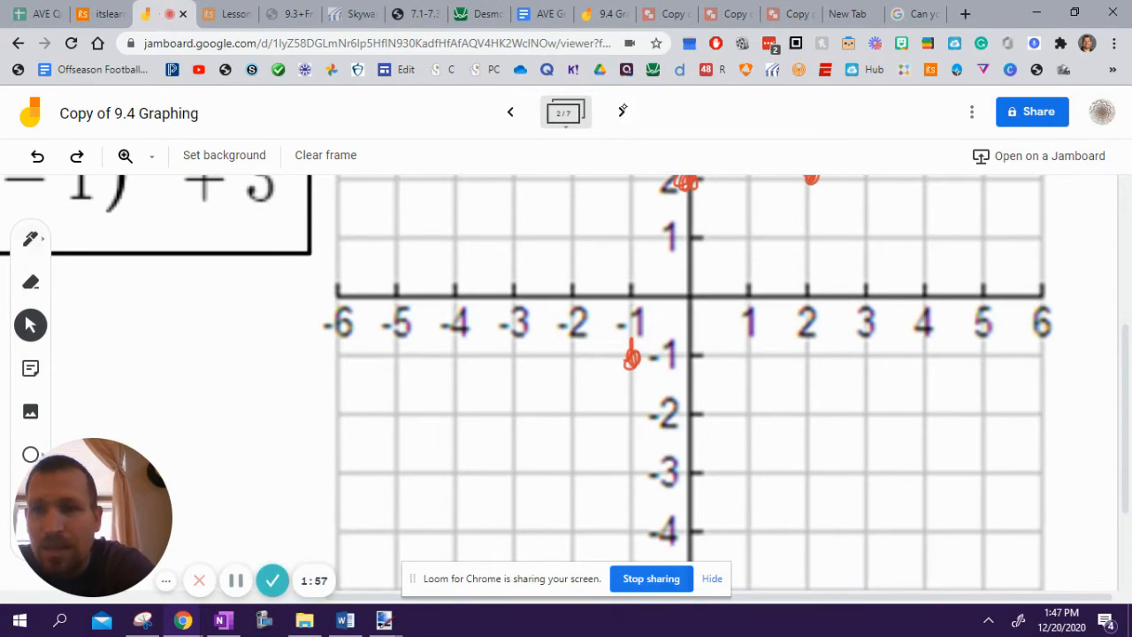
Step: Plot (3, -1) with the red pen and check the zoom levels
{"action": "left_click", "coordinate": [30, 238]}
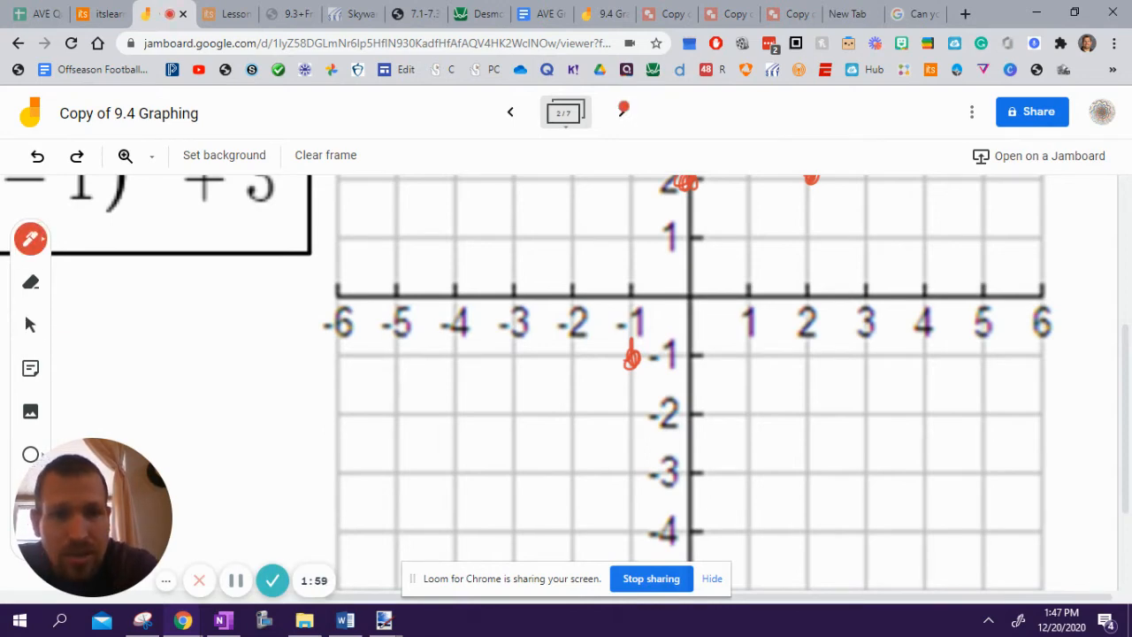
{"action": "left_click", "coordinate": [871, 352]}
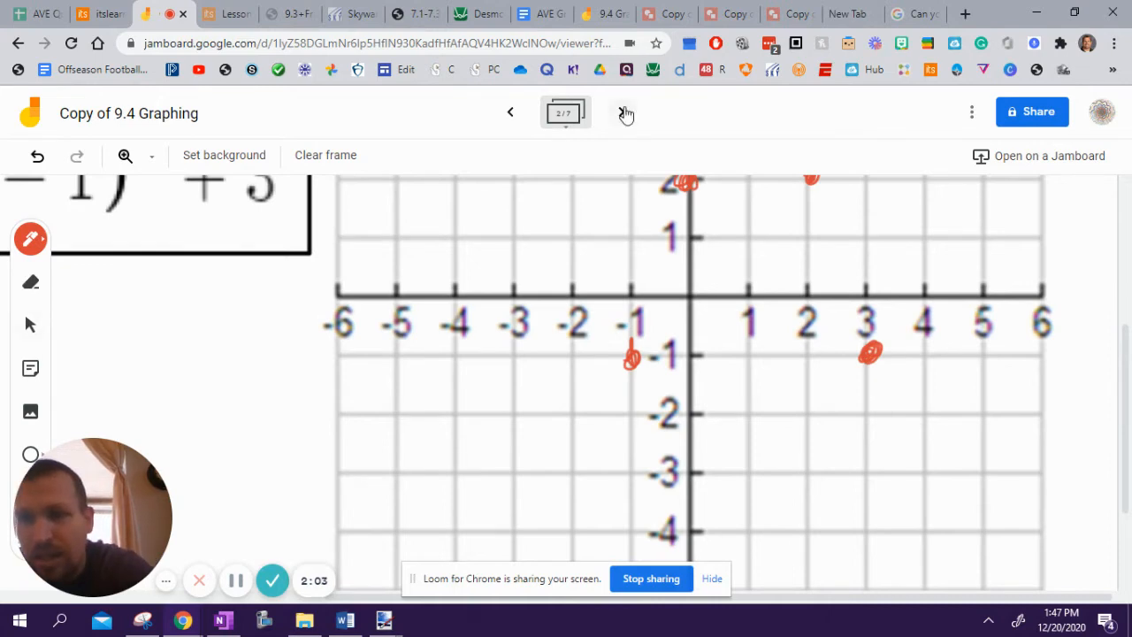
{"action": "left_click", "coordinate": [29, 324]}
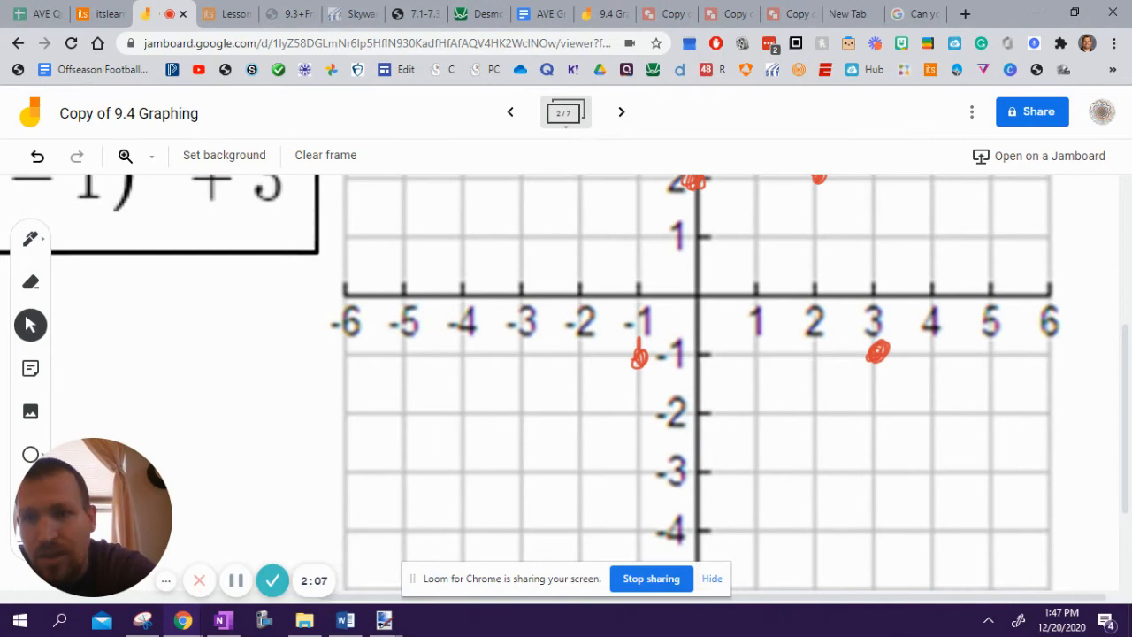
{"action": "left_click", "coordinate": [151, 156]}
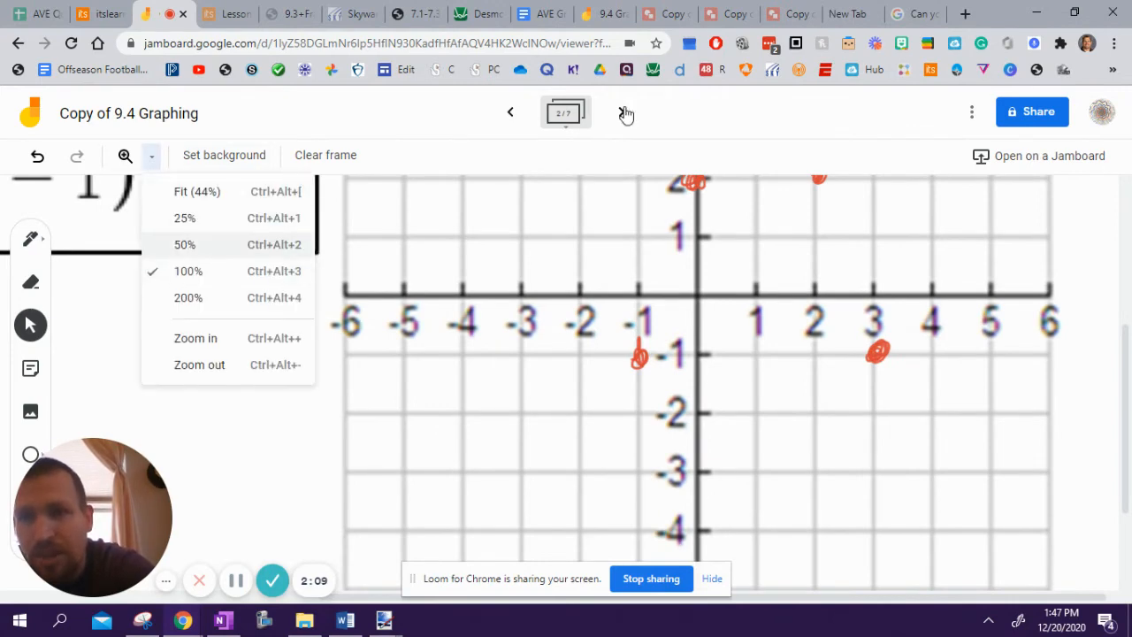
Step: Sketch the red parabola through the points, then advance to slide 3 with g(x) = √(x+4) − 2
{"action": "left_click", "coordinate": [196, 191]}
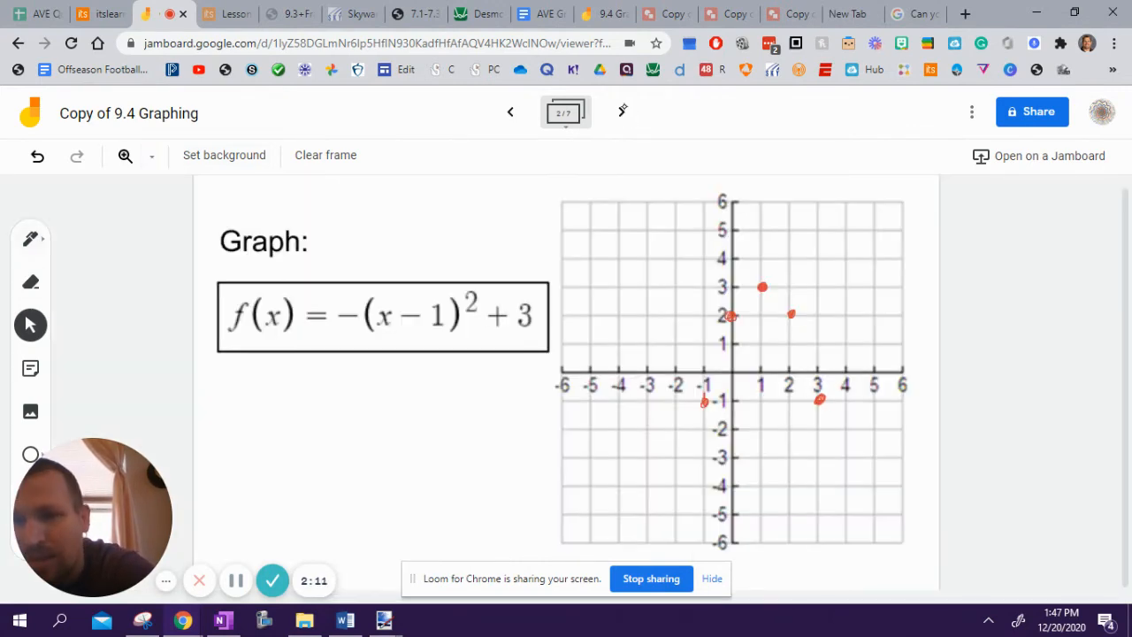
{"action": "left_click", "coordinate": [30, 239]}
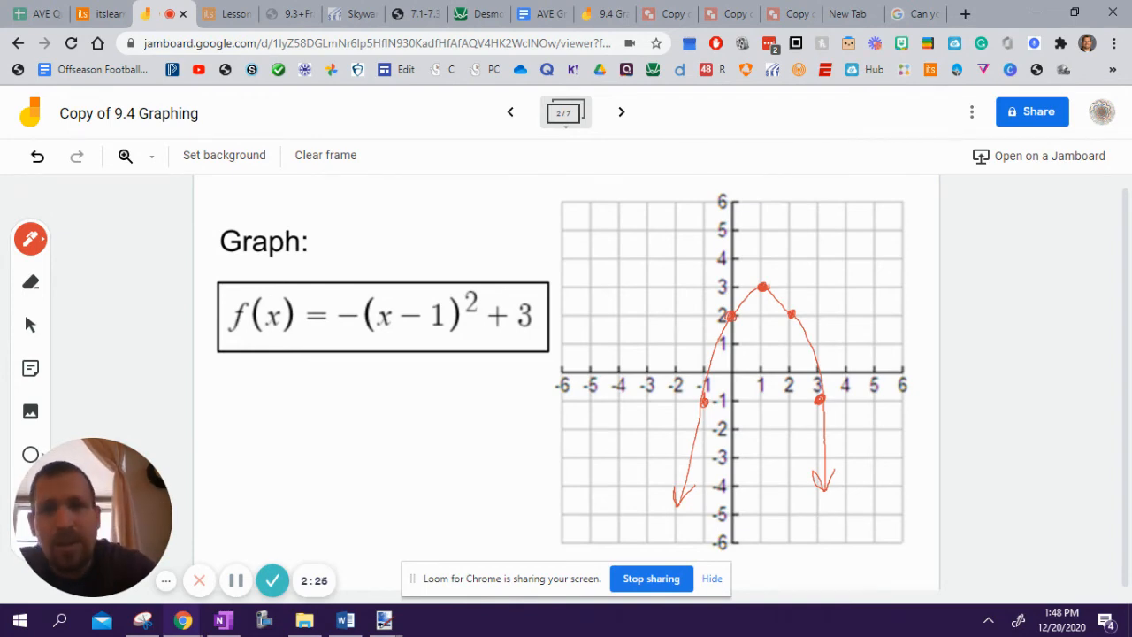
{"action": "left_click", "coordinate": [621, 112]}
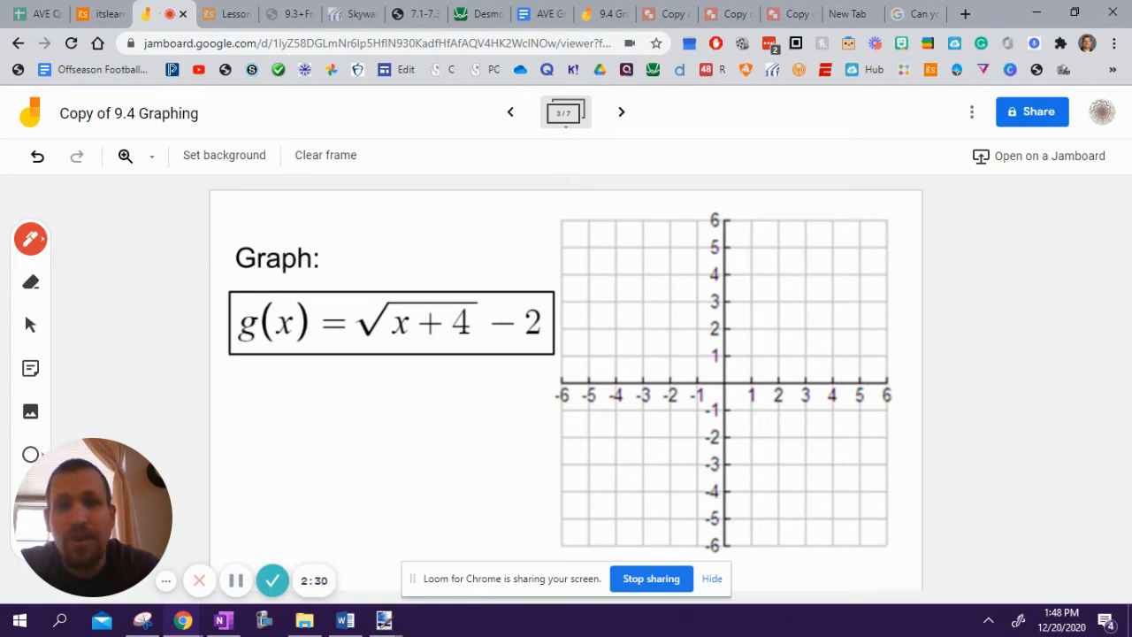
Step: Advance through the frames to slide 7 of 7 with the sharing instructions
{"action": "left_click", "coordinate": [621, 111]}
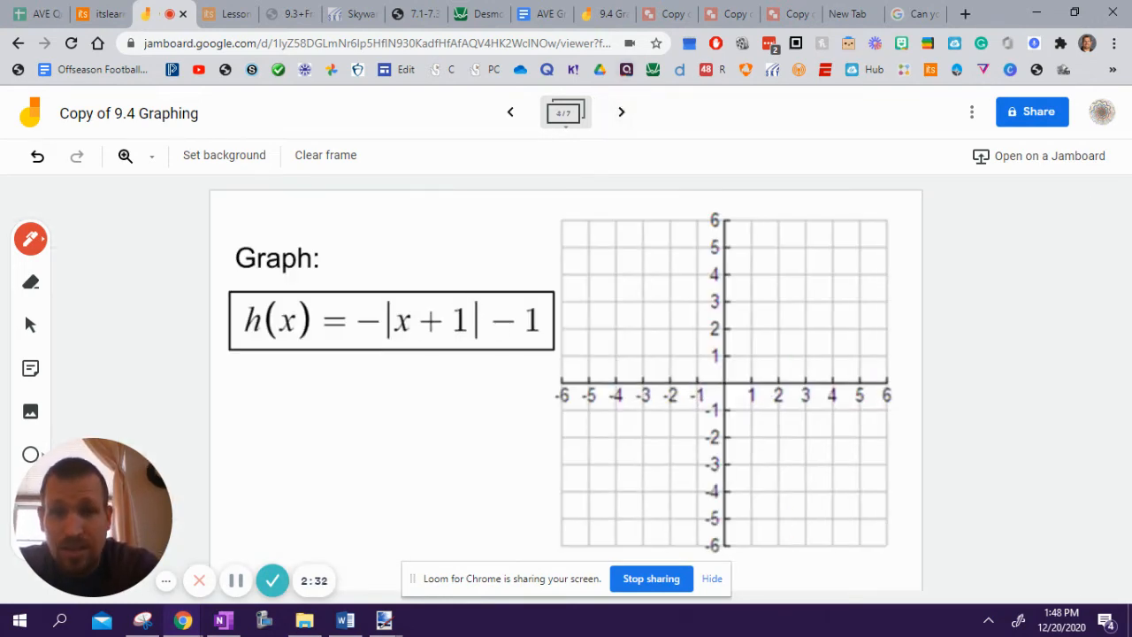
{"action": "left_click", "coordinate": [621, 111]}
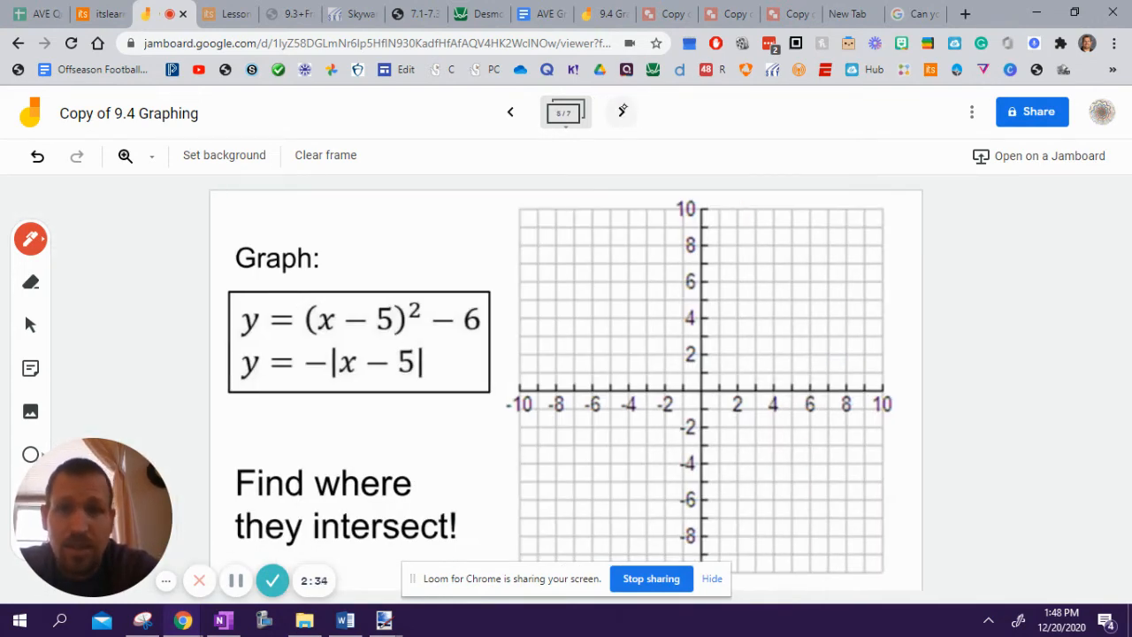
{"action": "left_click", "coordinate": [621, 112]}
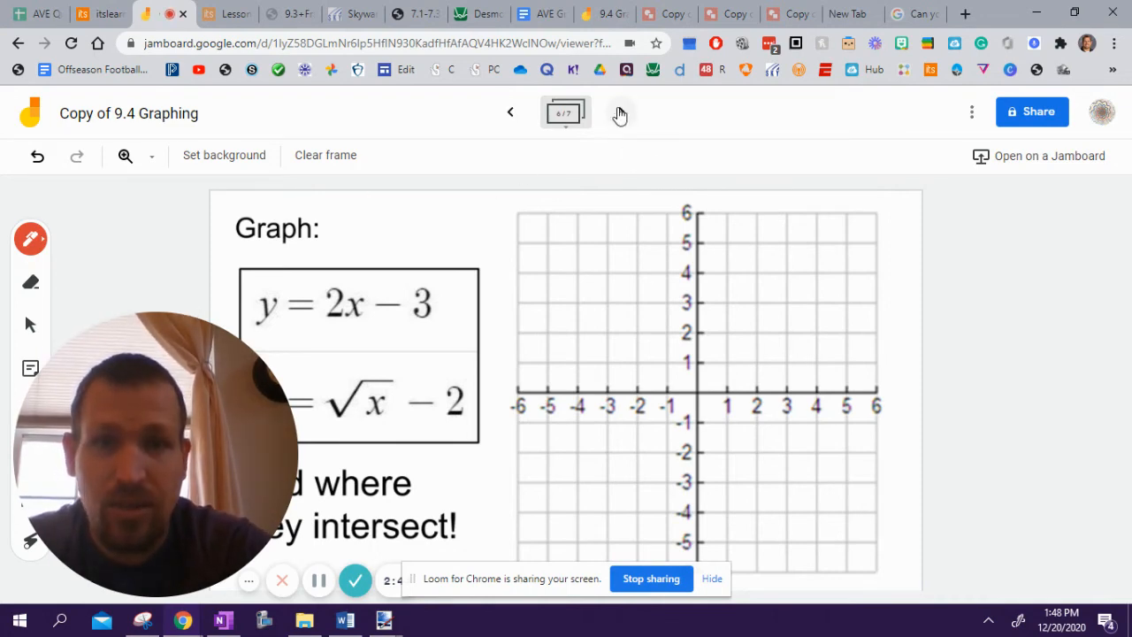
{"action": "left_click", "coordinate": [622, 112]}
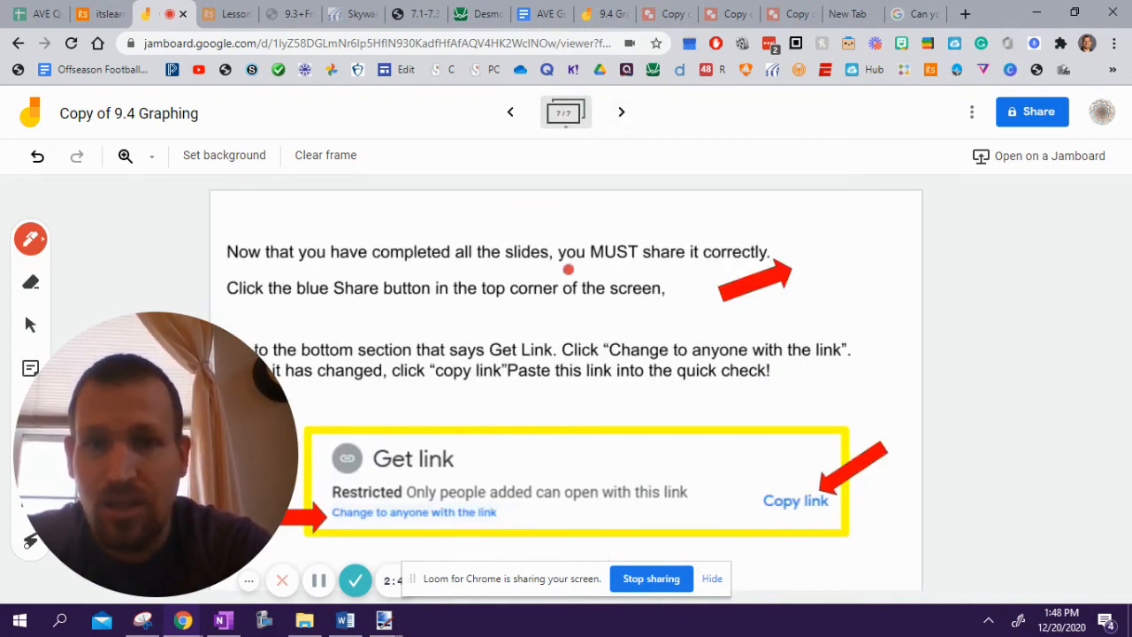
{"action": "mouse_move", "coordinate": [1032, 111]}
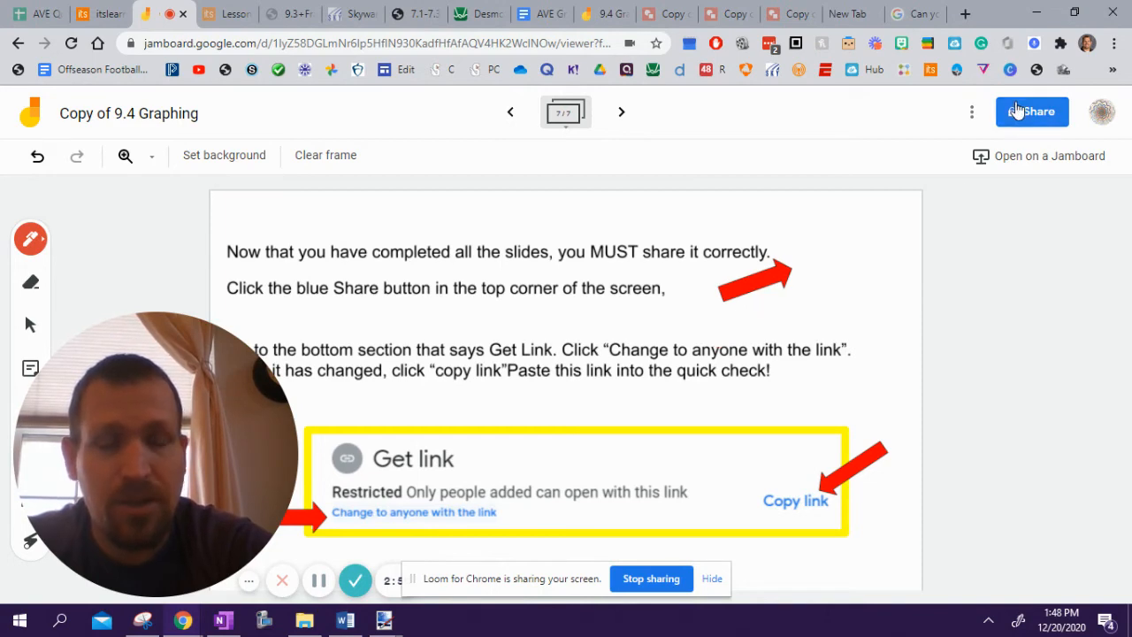
Step: Set the board's link access to 'Anyone with the link' and copy the share link
{"action": "left_click", "coordinate": [1032, 112]}
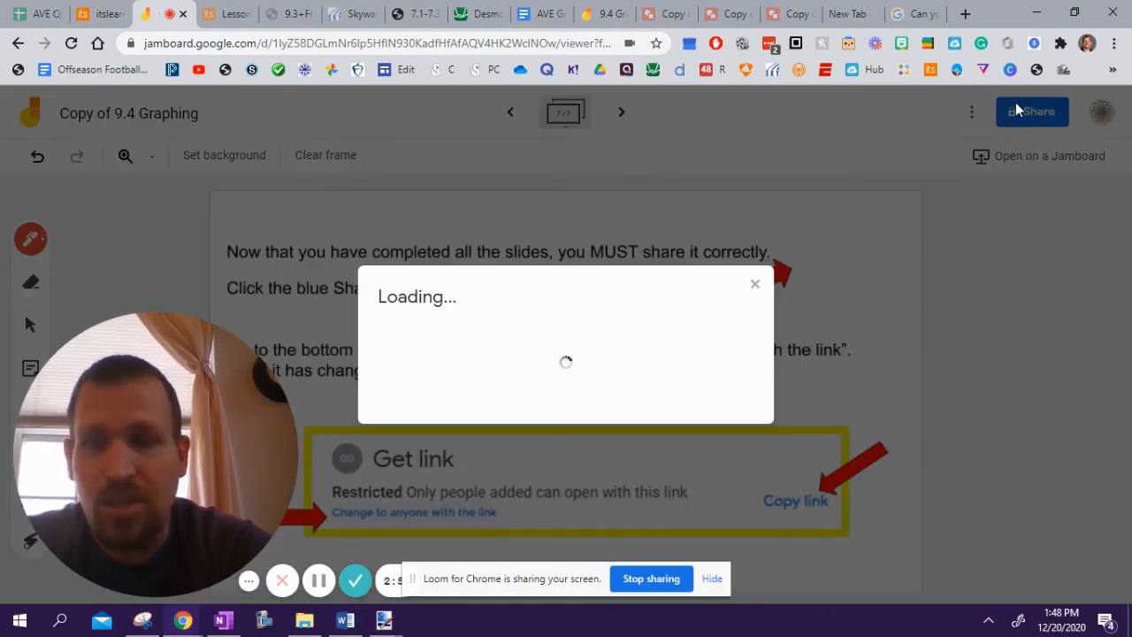
{"action": "left_click", "coordinate": [755, 283]}
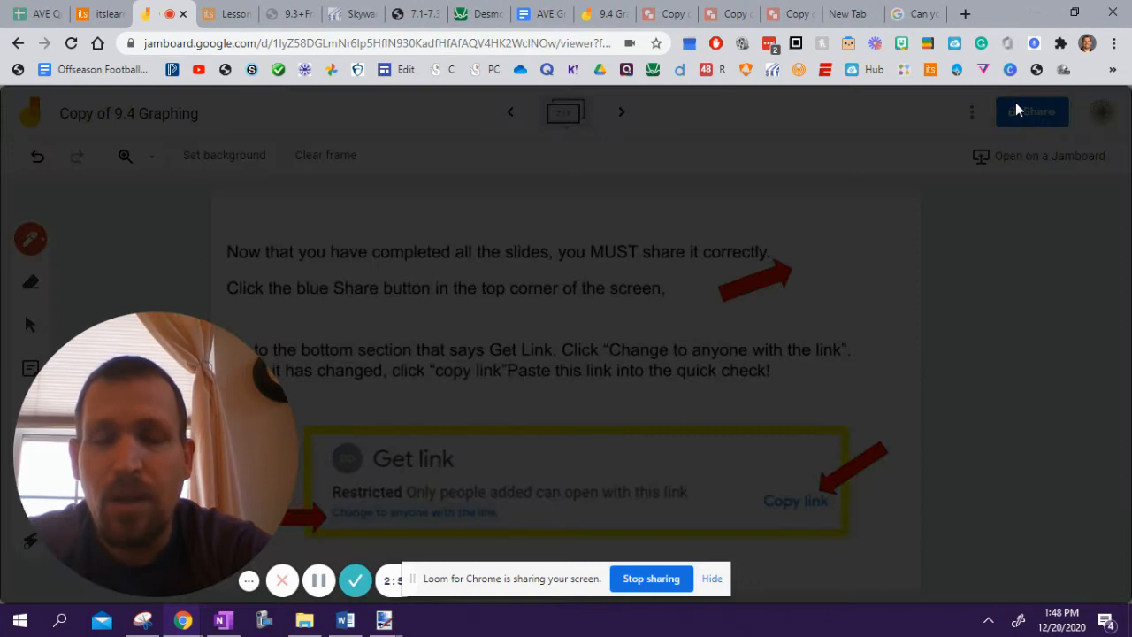
{"action": "left_click", "coordinate": [1031, 111]}
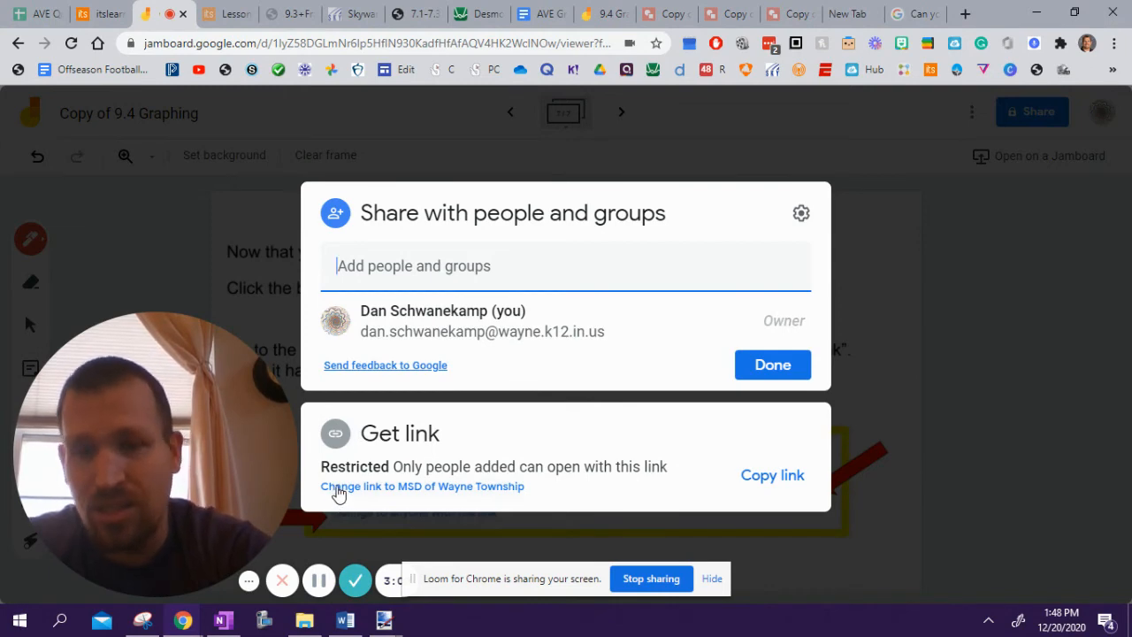
{"action": "left_click", "coordinate": [422, 485]}
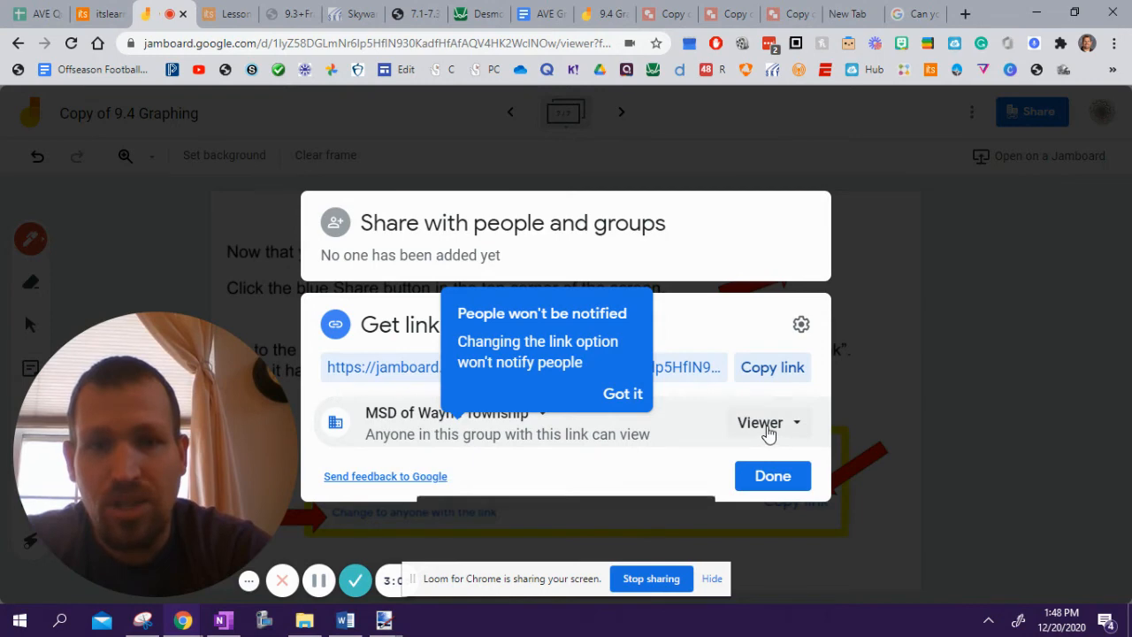
{"action": "left_click", "coordinate": [447, 412]}
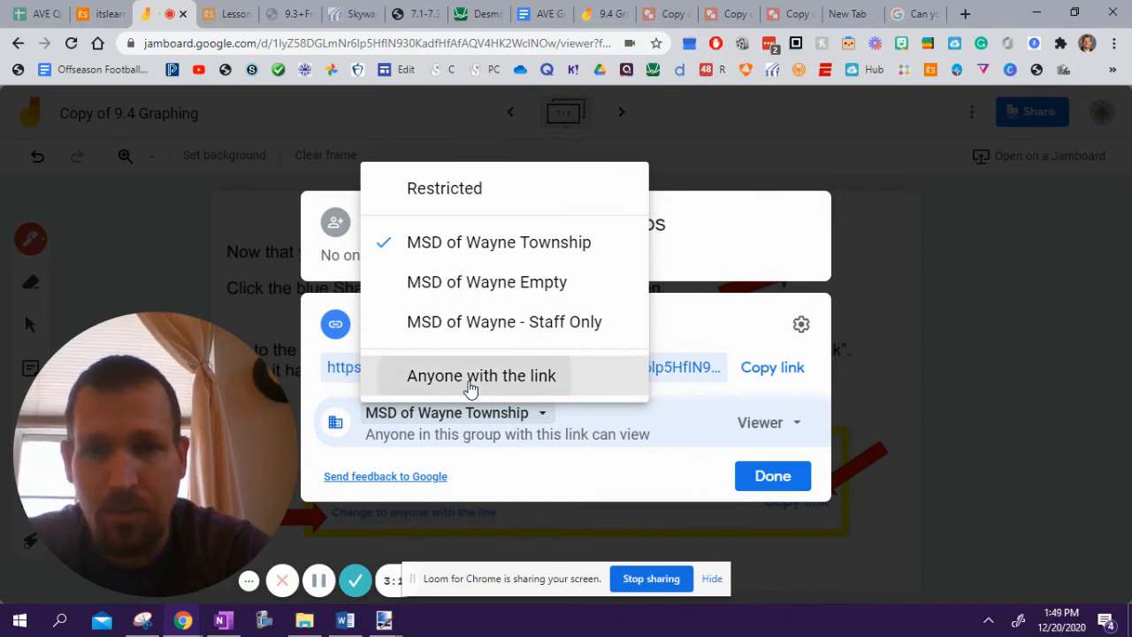
{"action": "left_click", "coordinate": [481, 375]}
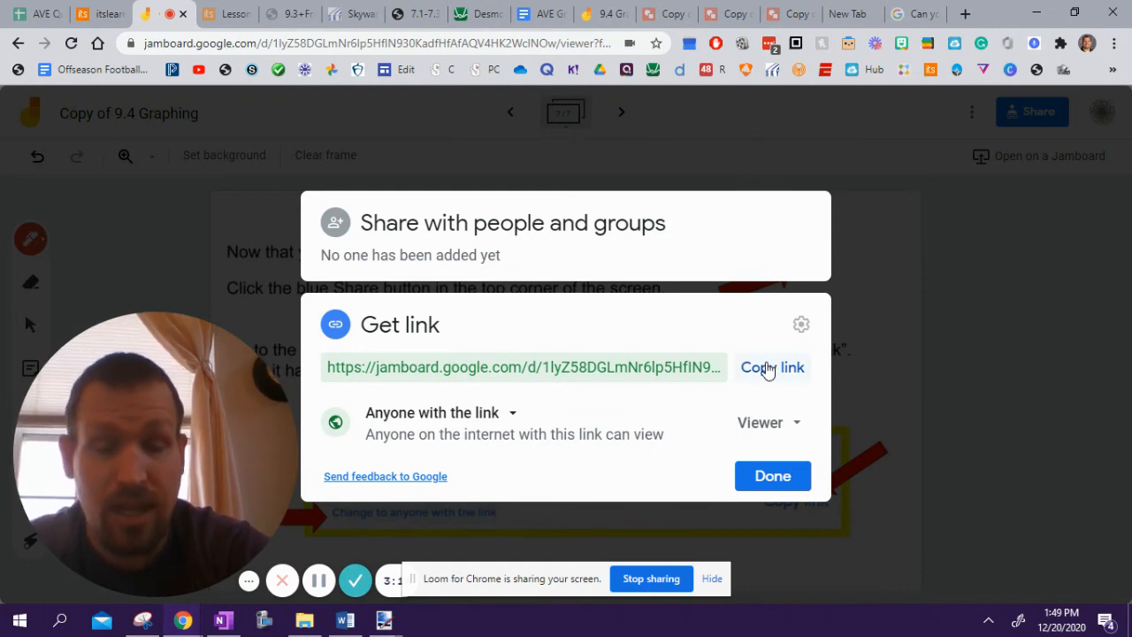
{"action": "left_click", "coordinate": [772, 367]}
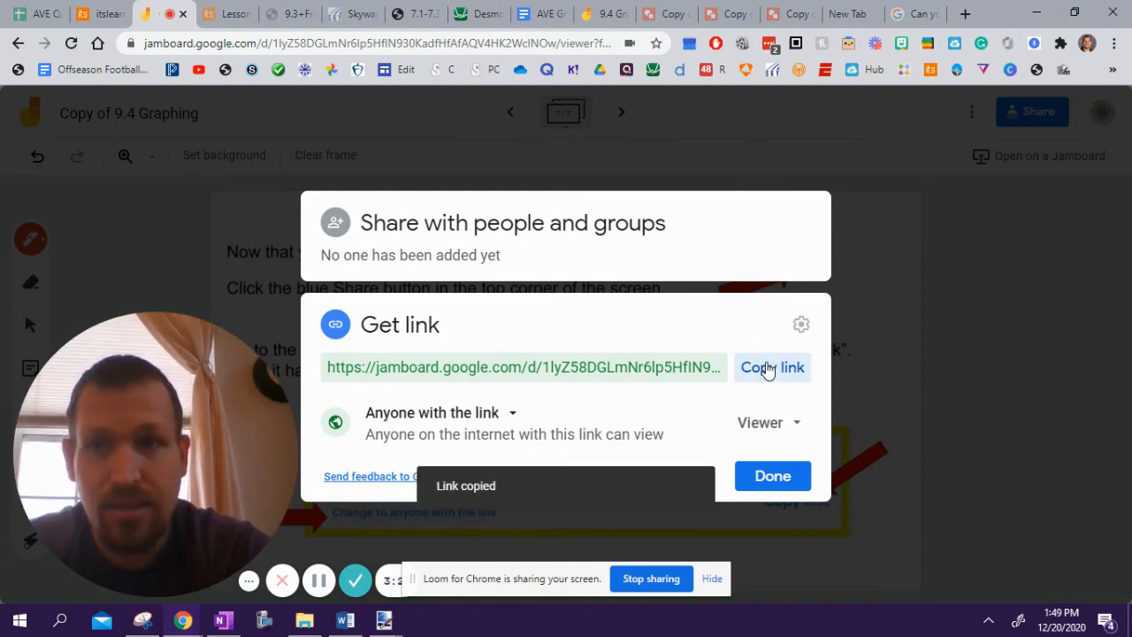
{"action": "left_click", "coordinate": [100, 14]}
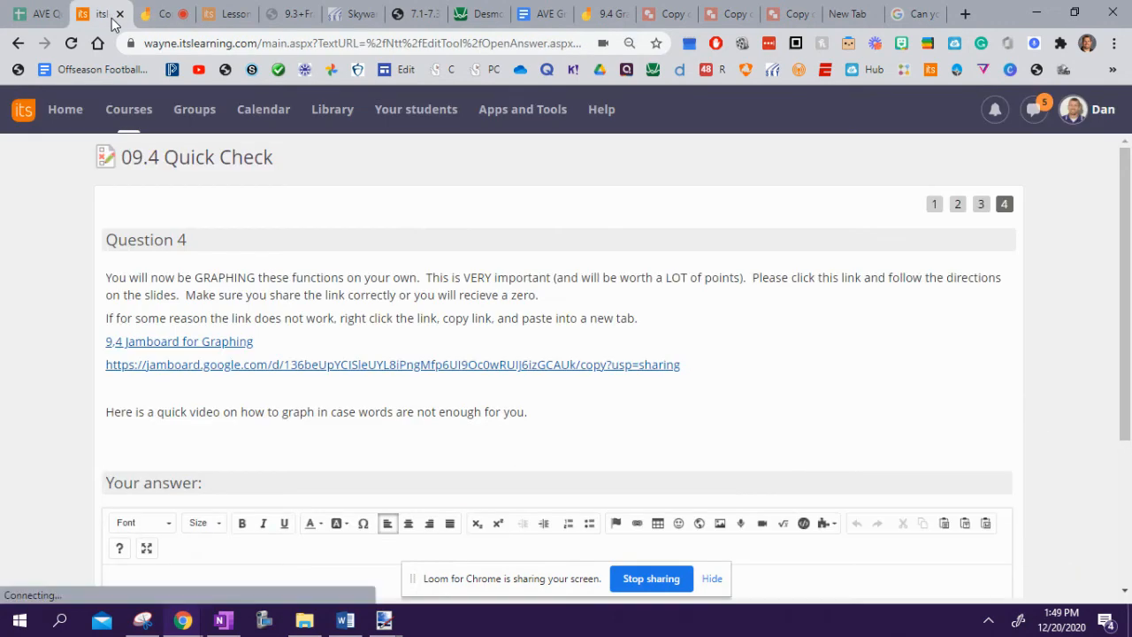
Step: Paste the copied Jamboard share link into the Question 4 answer box
{"action": "scroll", "scroll_direction": "down", "scroll_amount": 3}
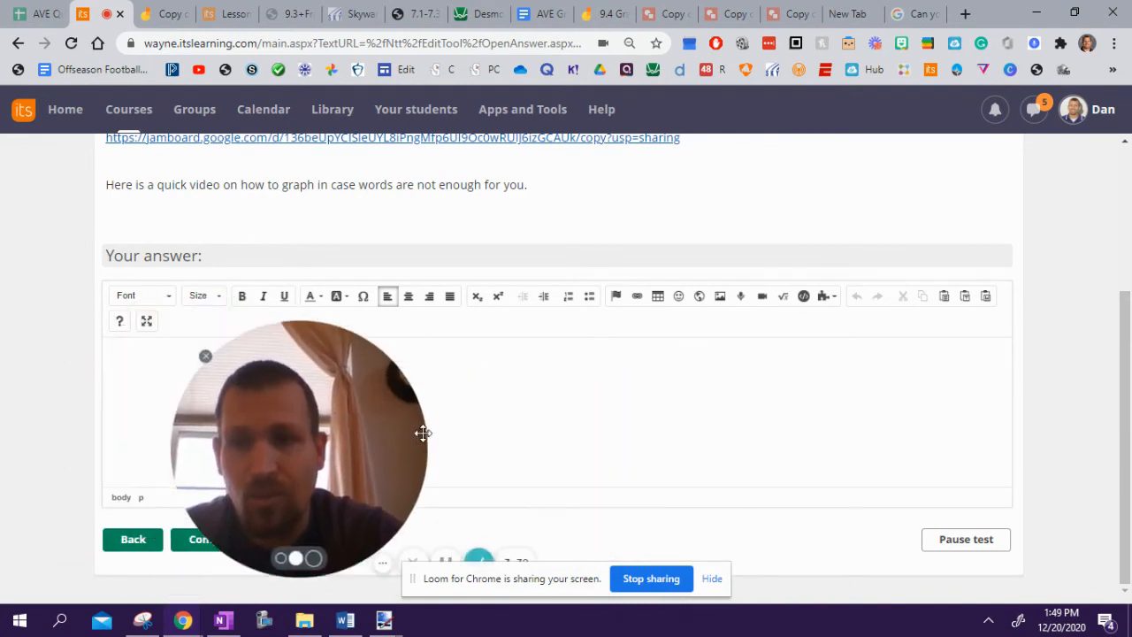
{"action": "left_click_drag", "start_coordinate": [296, 433], "coordinate": [704, 446]}
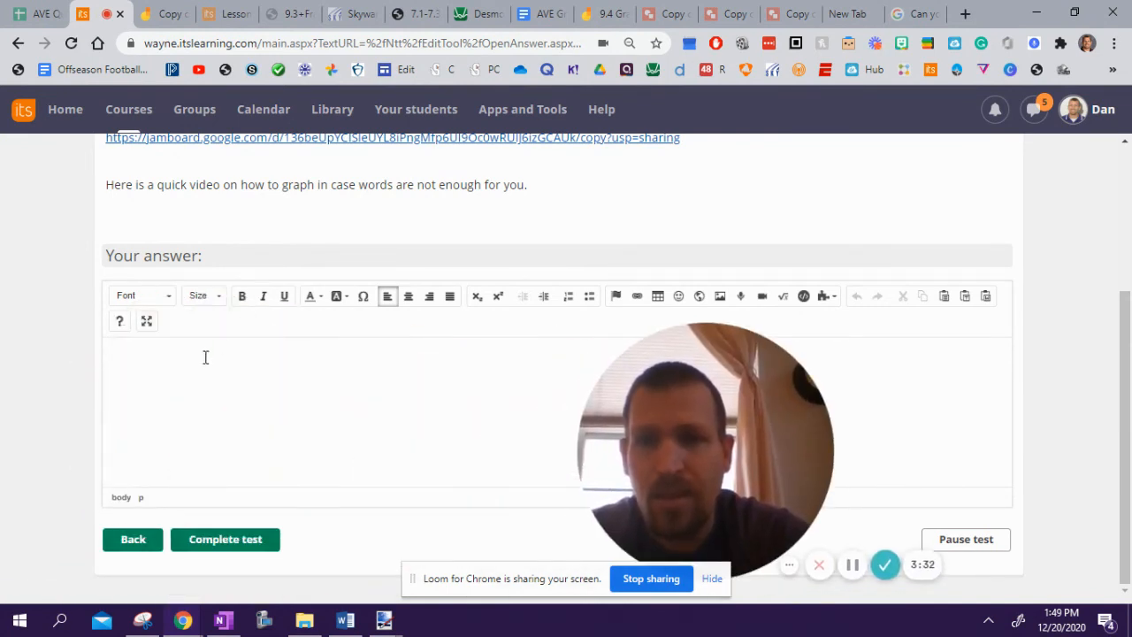
{"action": "right_click", "coordinate": [205, 358]}
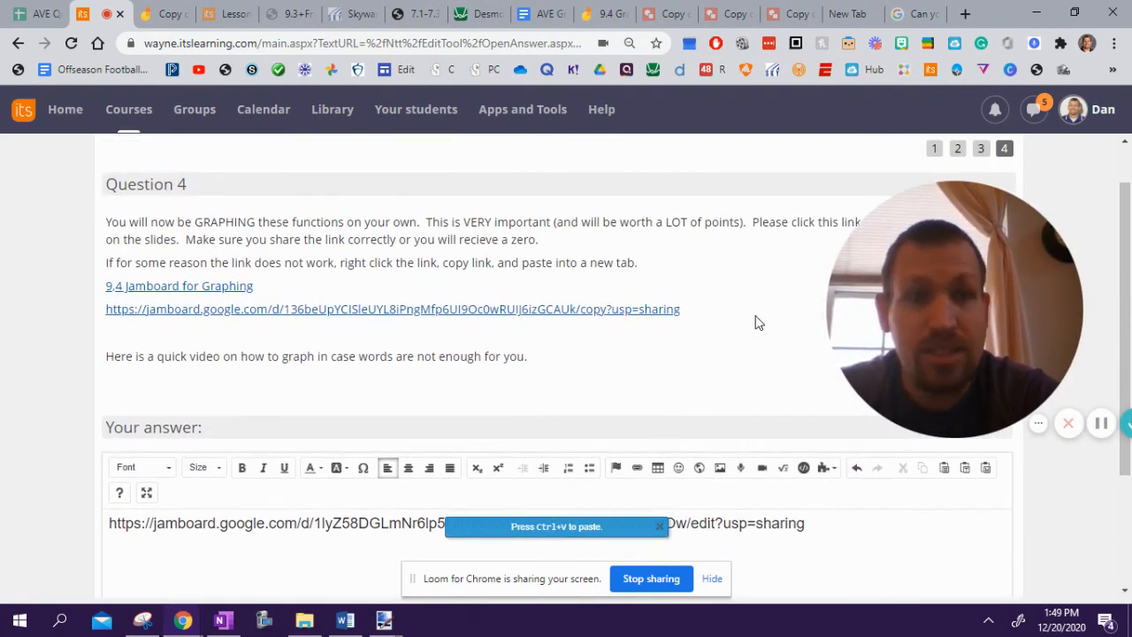
{"action": "key", "text": "ctrl+v"}
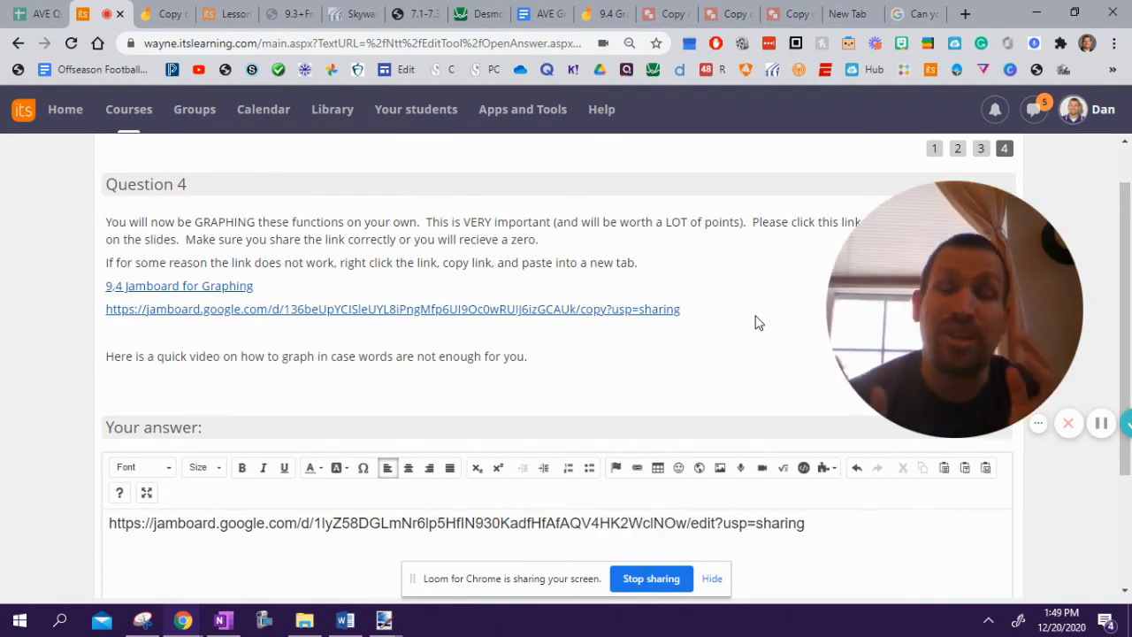